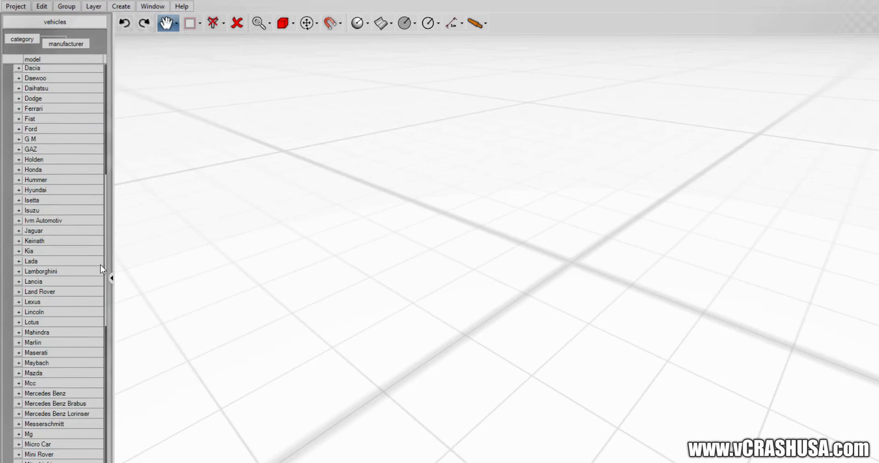
Step: Browse the vehicle library and expand Ferrari to bring in the F 430 model
scroll(down, 3)
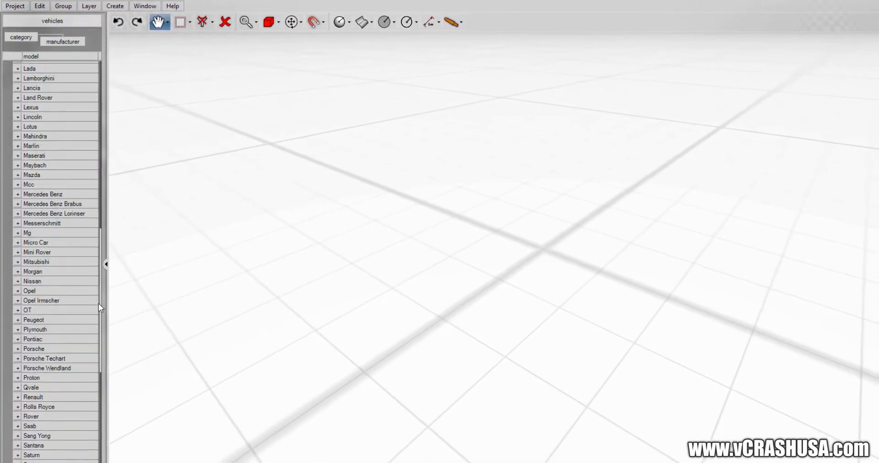
scroll(up, 3)
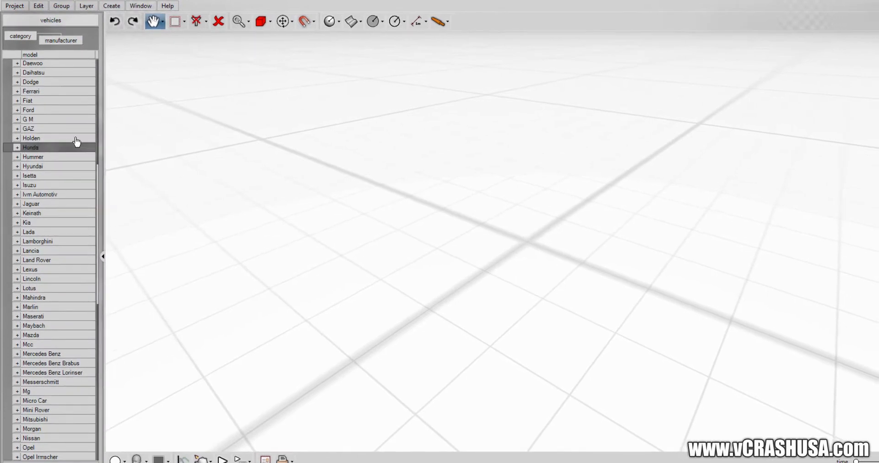
click(18, 91)
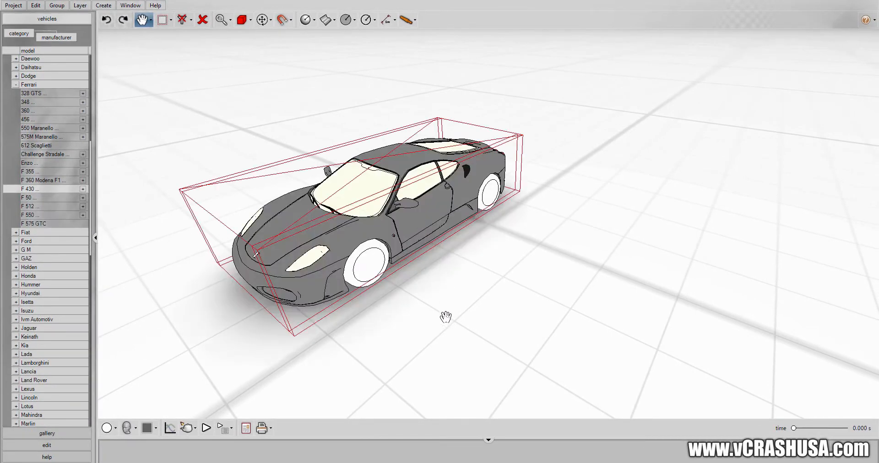
Step: Orbit and pan to view the shaded Ferrari, then collapse Ferrari in the vehicle list
drag(446, 316, 607, 237)
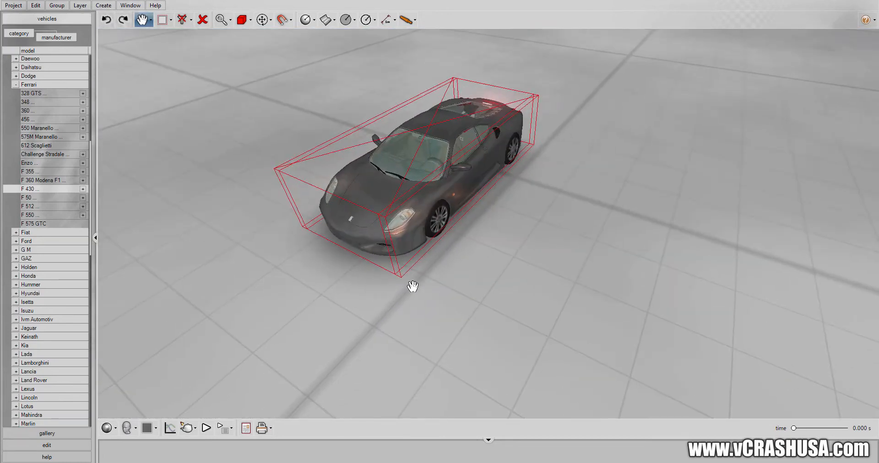
drag(412, 286, 353, 232)
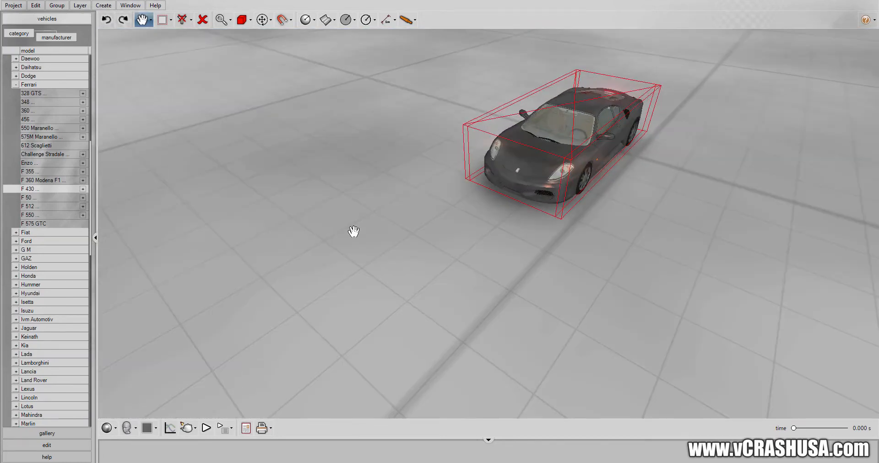
click(15, 84)
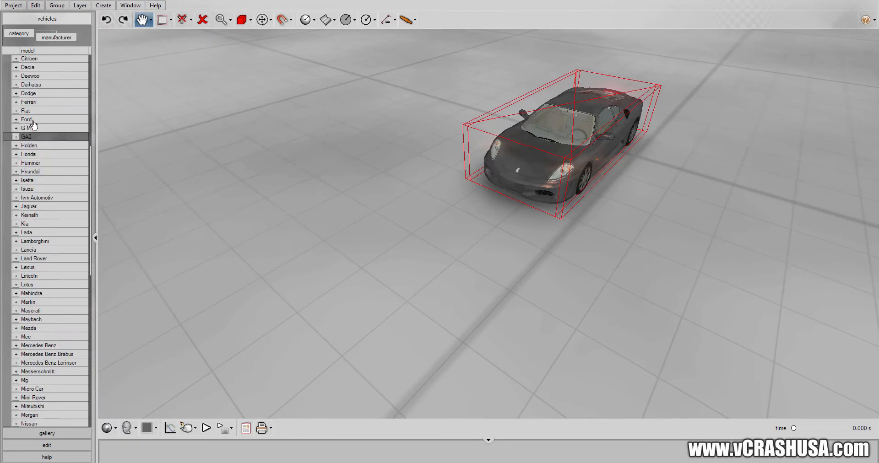
scroll(up, 3)
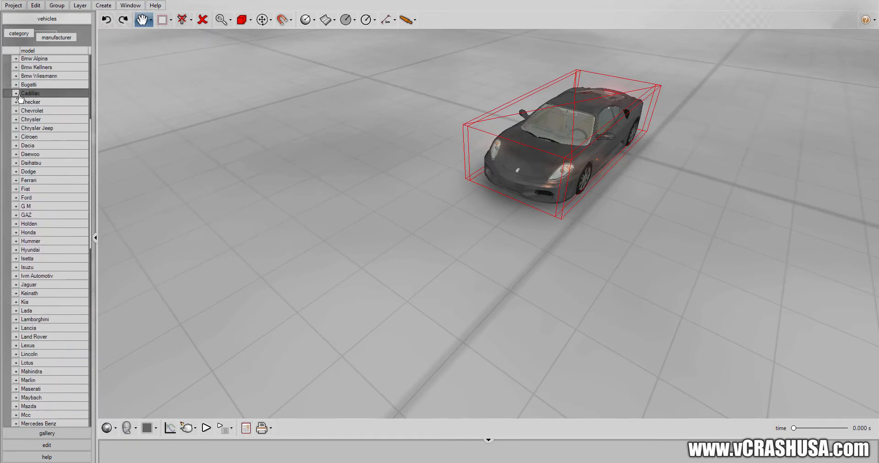
Step: Drag the Cadillac CTS from the library onto the grid beside the Ferrari
click(15, 93)
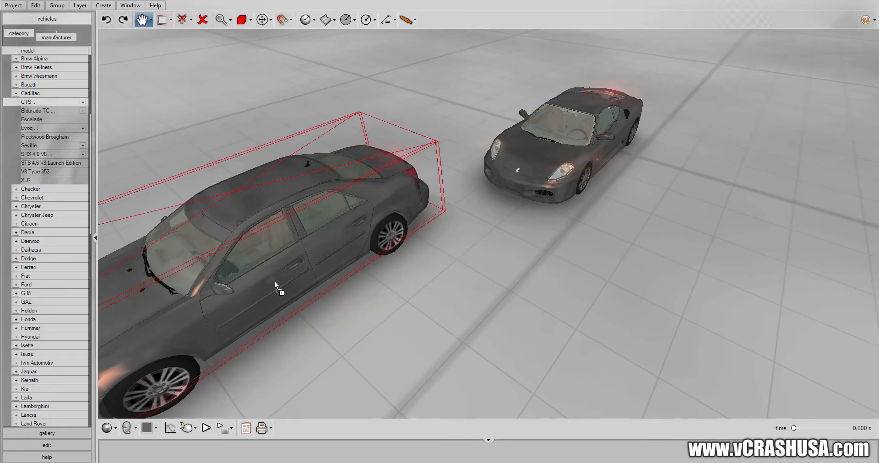
drag(275, 286, 451, 257)
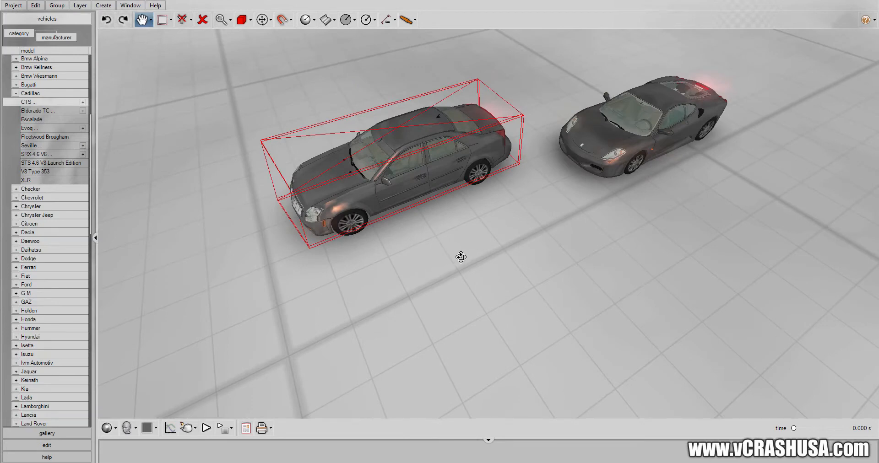
click(144, 19)
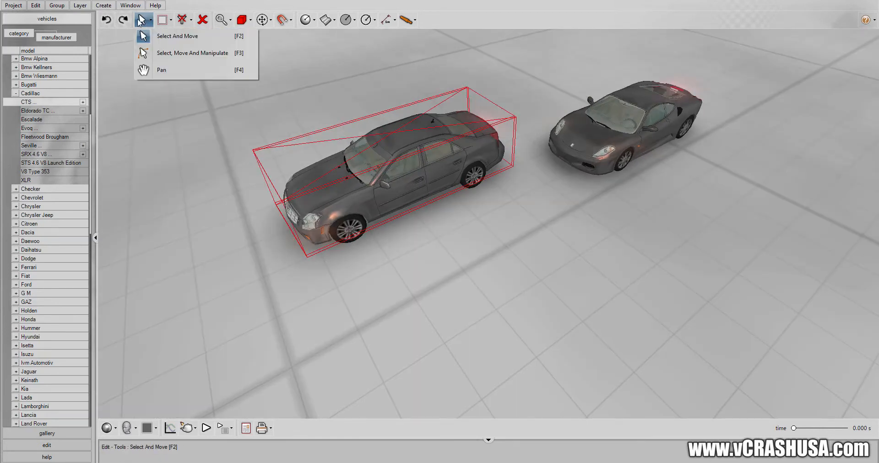
click(160, 69)
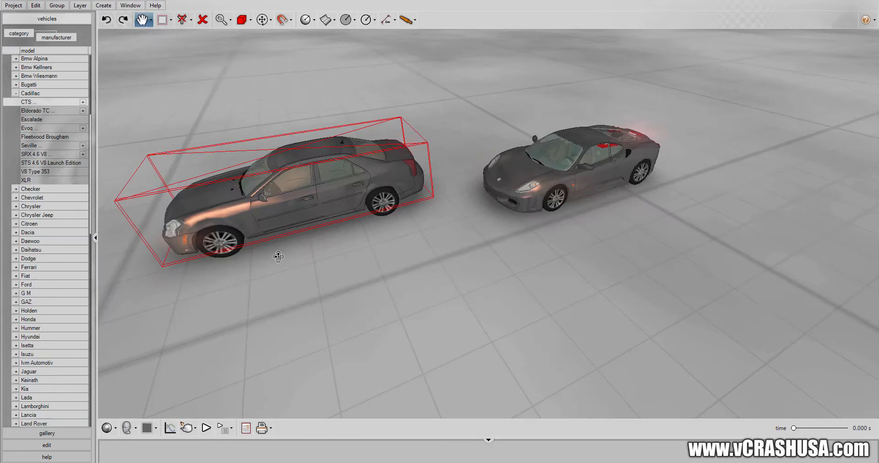
Step: Orbit around both cars, then switch to Select And Move mode
drag(278, 256, 300, 281)
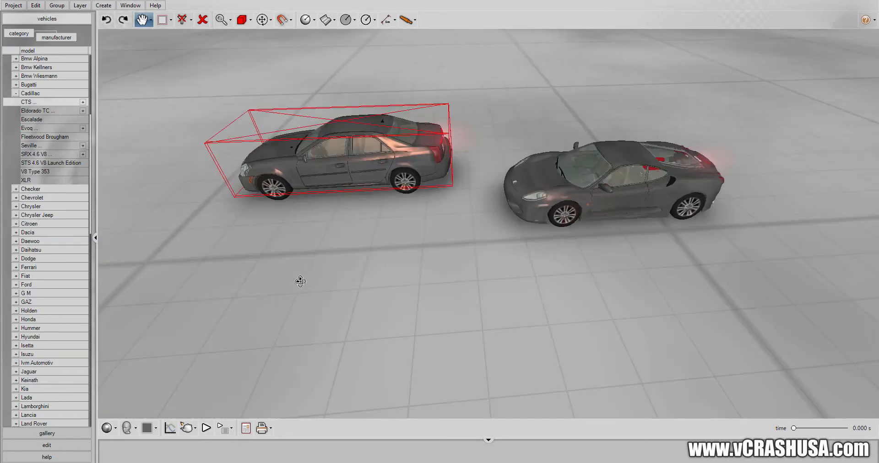
drag(300, 280, 346, 282)
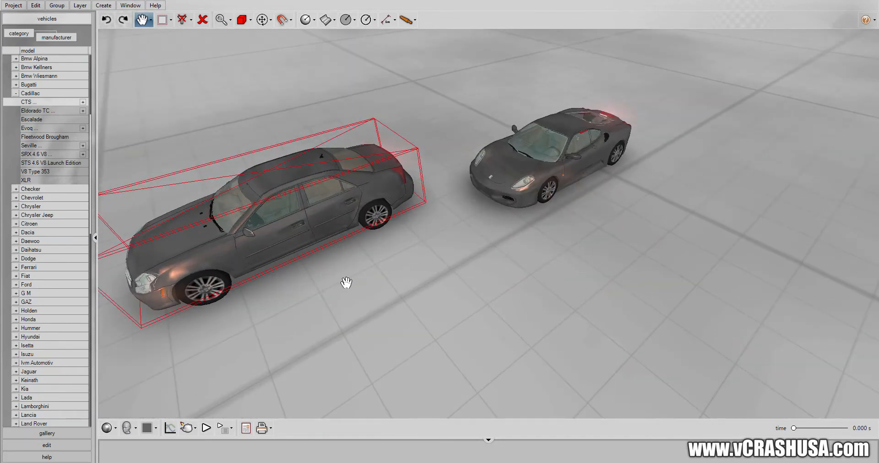
drag(347, 283, 566, 257)
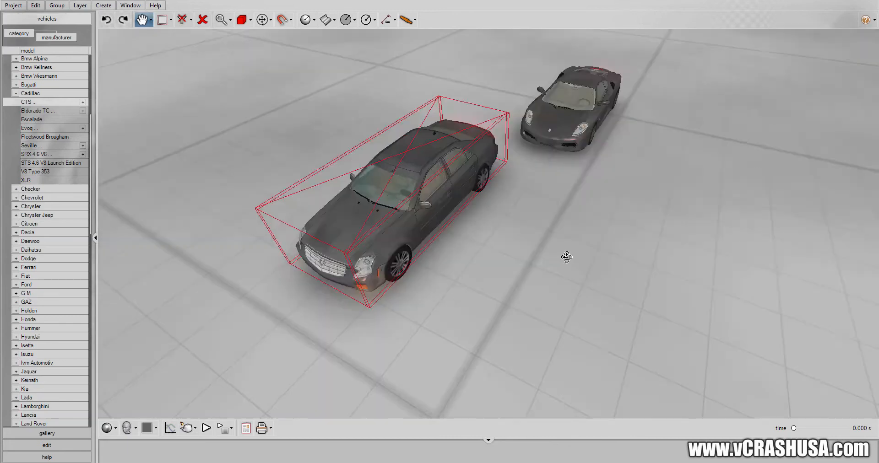
click(143, 20)
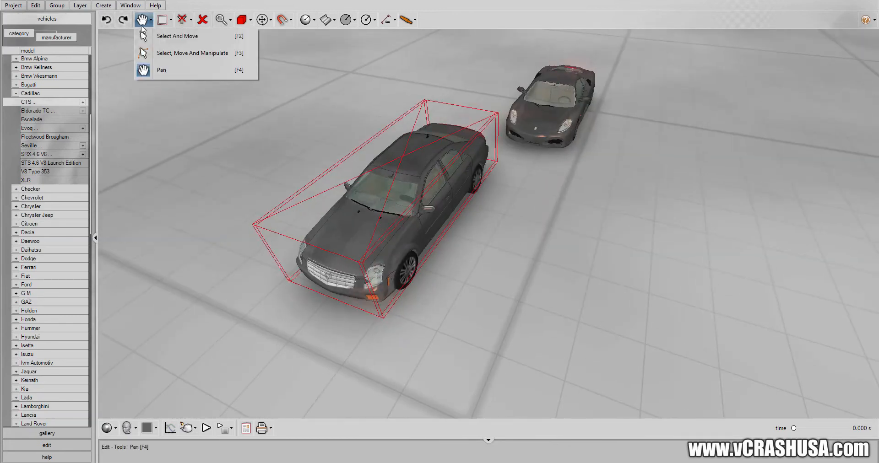
click(177, 36)
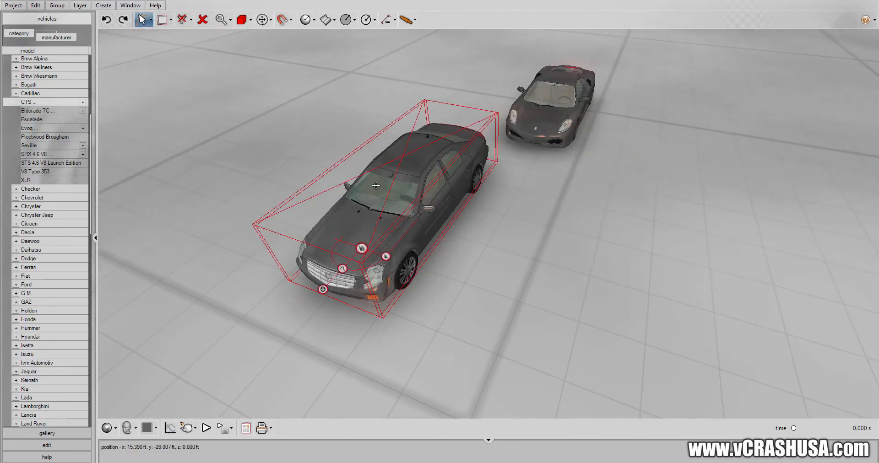
Step: Reposition both cars on the grid, turning the Cadillac to about 27° yaw
drag(377, 186, 358, 158)
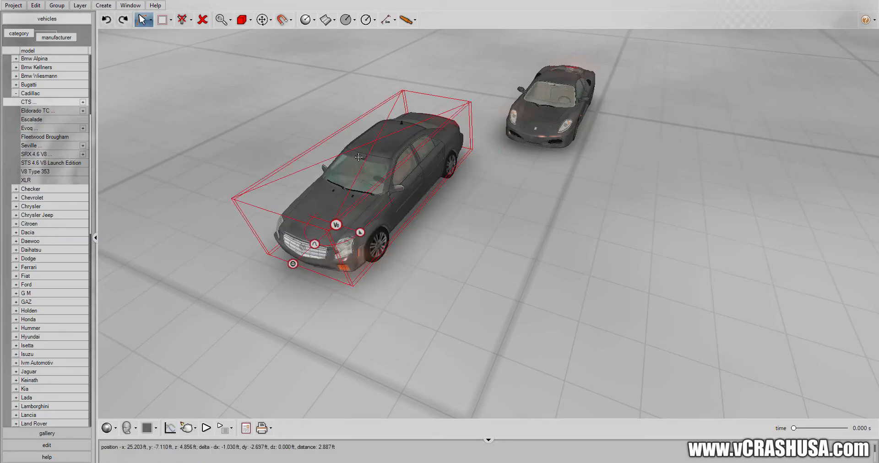
click(552, 107)
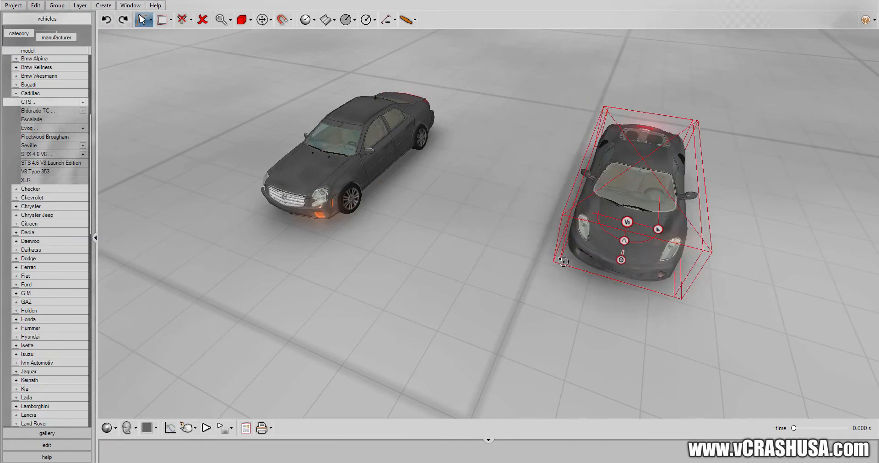
drag(564, 262, 597, 285)
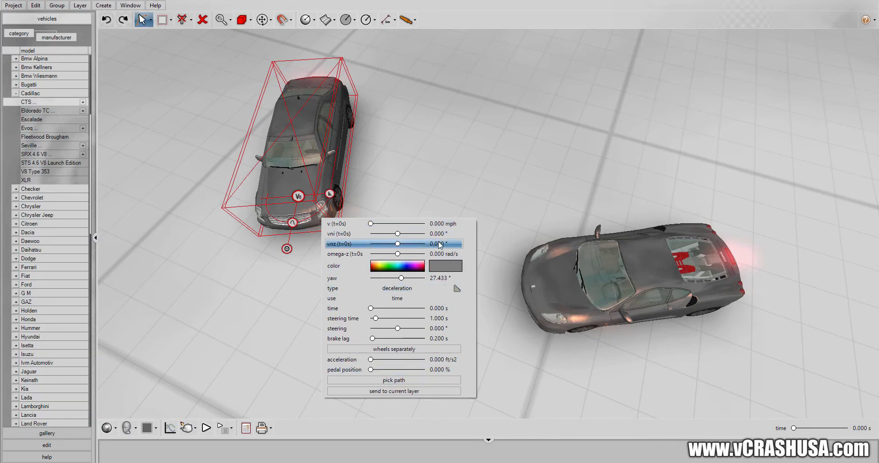
Step: Set the Cadillac's initial speed v (t=0s) to 10 mph
triple_click(445, 224)
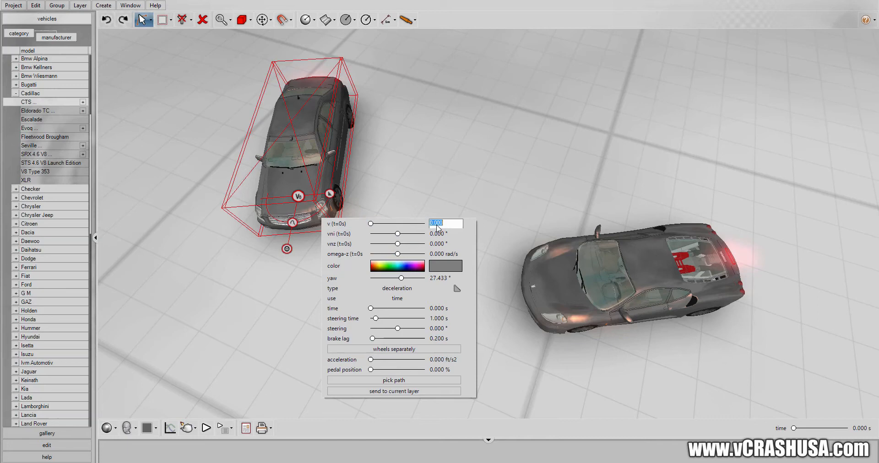
text(10)
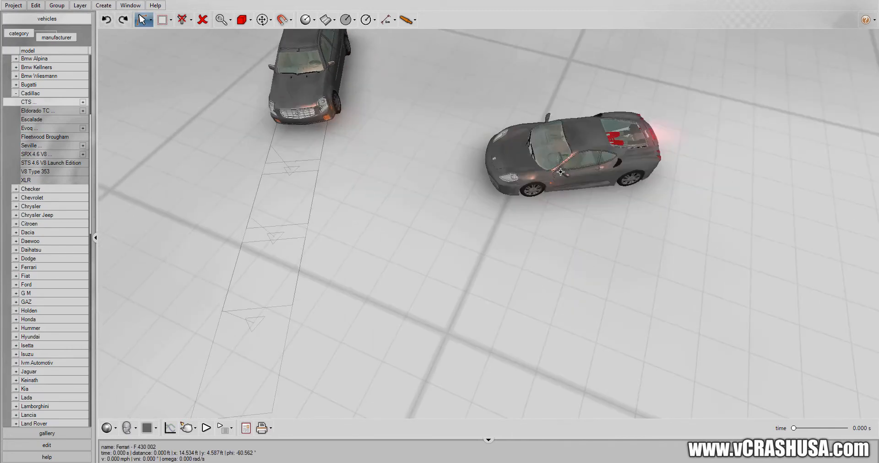
click(560, 172)
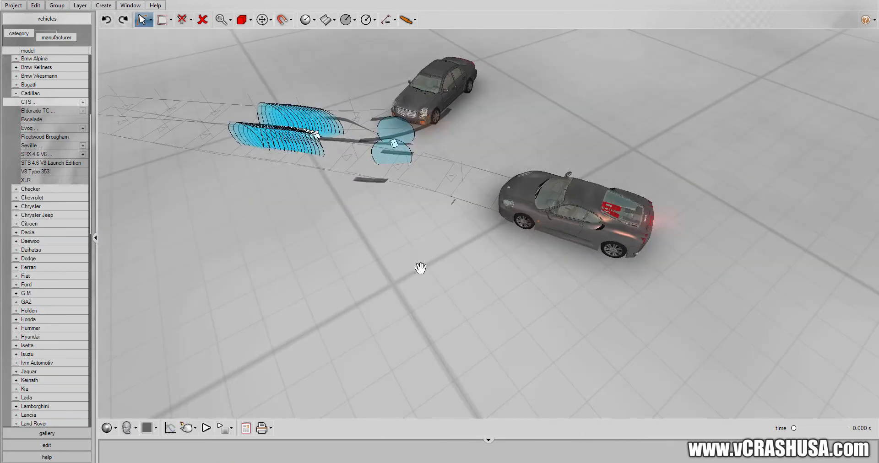
Step: Orbit around the crossing travel paths and show the project object list
drag(421, 267, 492, 289)
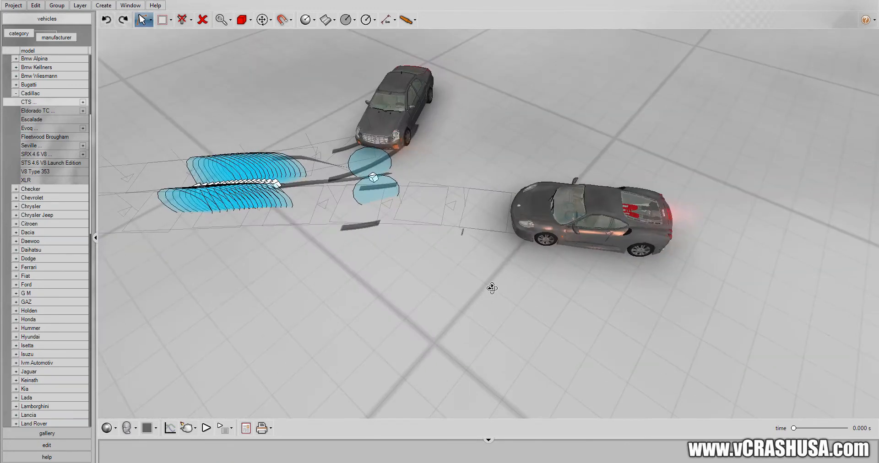
click(589, 219)
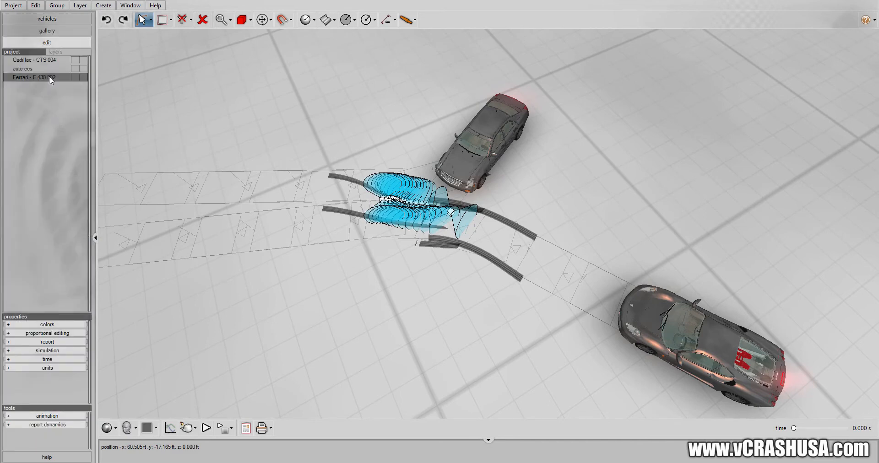
Step: Set the Ferrari's color to red and the Cadillac's to black from the project list
click(36, 77)
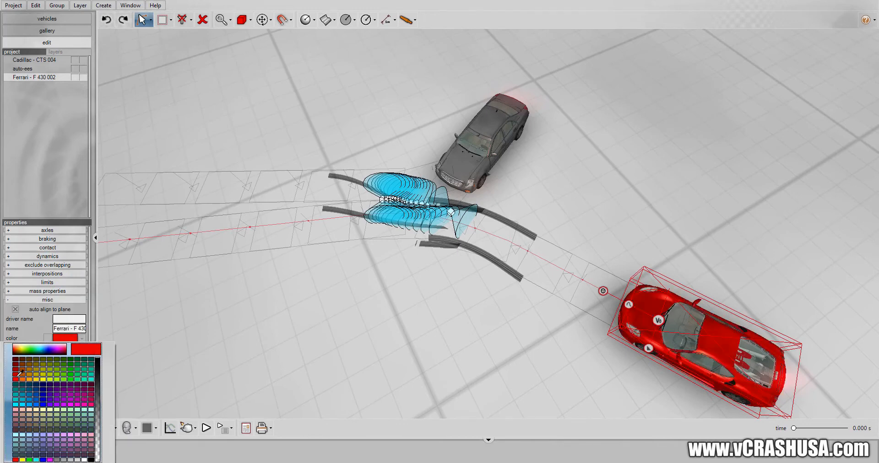
click(39, 60)
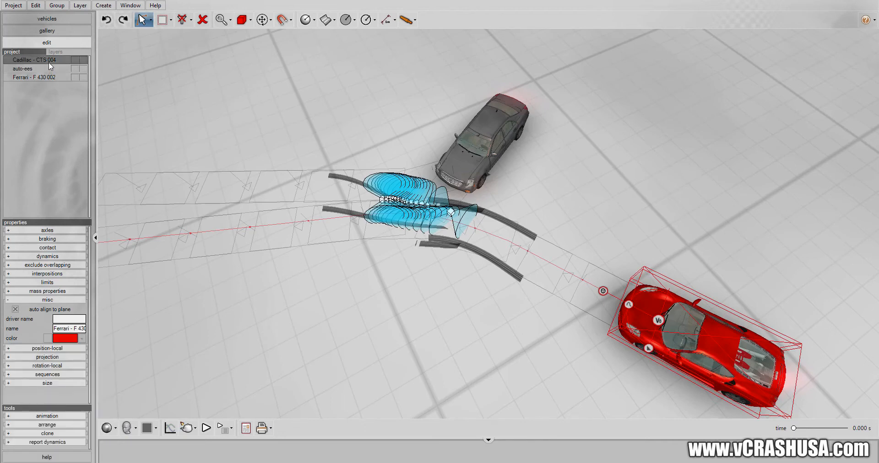
click(69, 338)
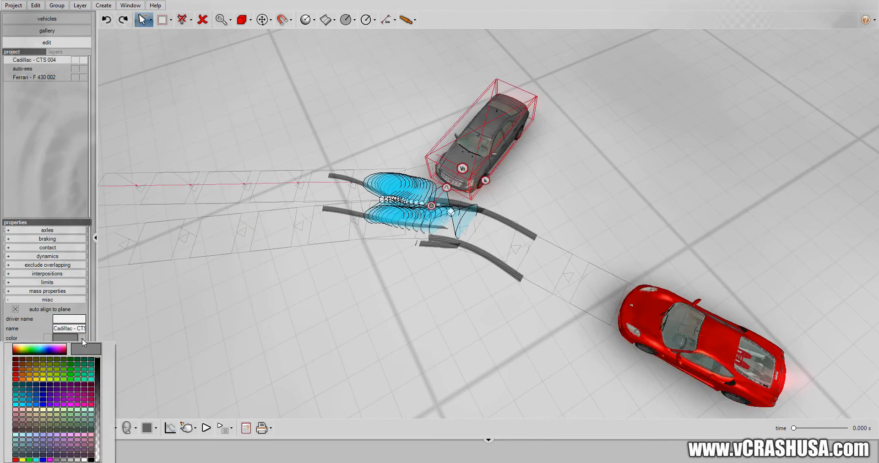
click(96, 349)
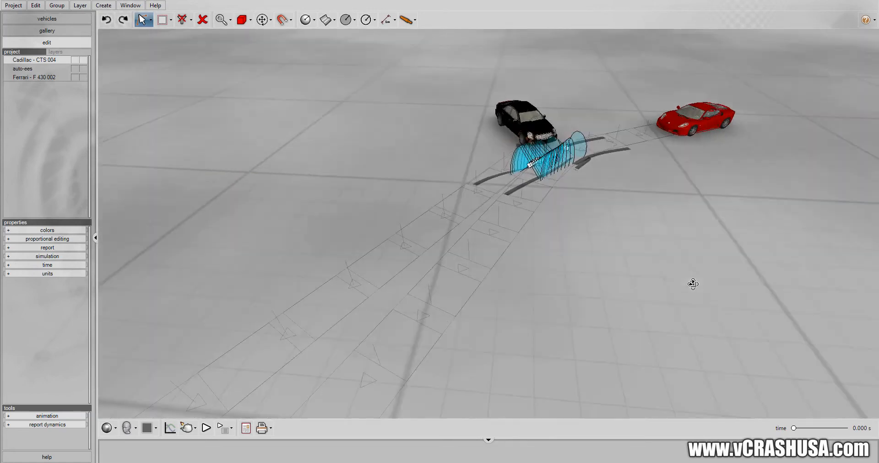
Step: Preview the collision playback, then pause the timeline at the impact around 0.712 s
click(207, 428)
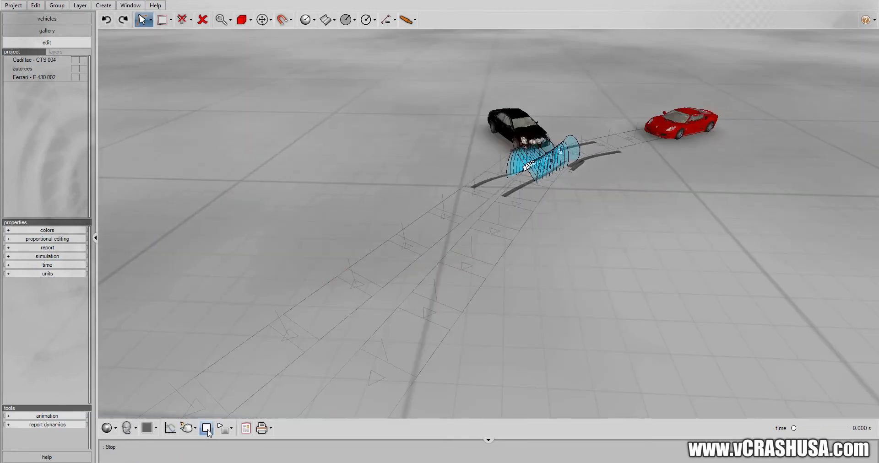
click(220, 429)
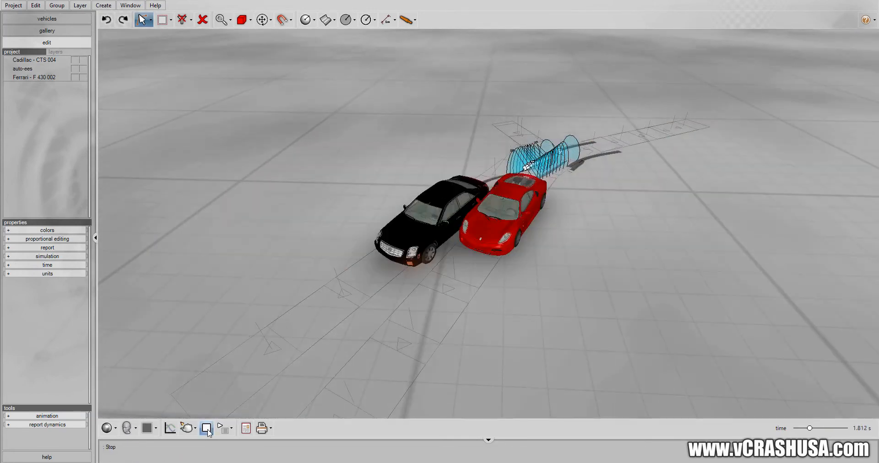
click(220, 428)
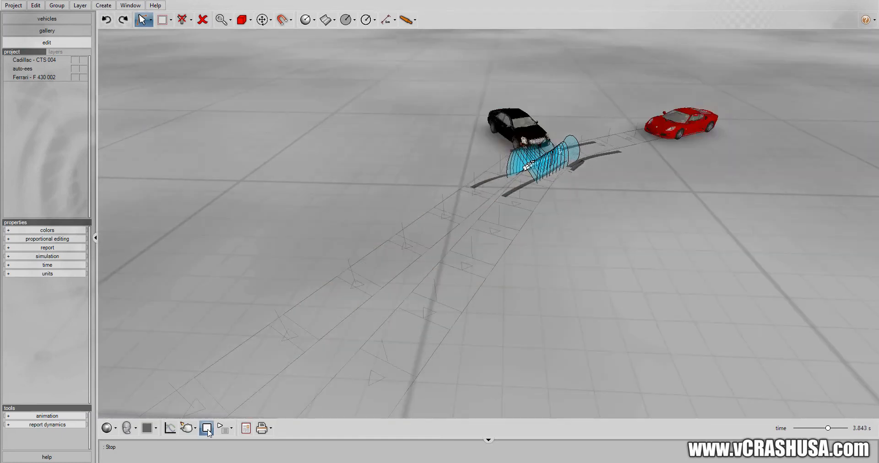
click(206, 429)
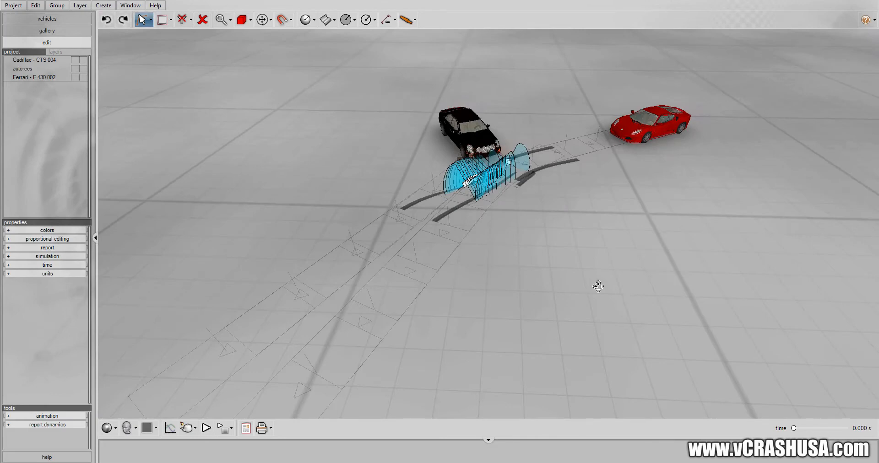
click(188, 428)
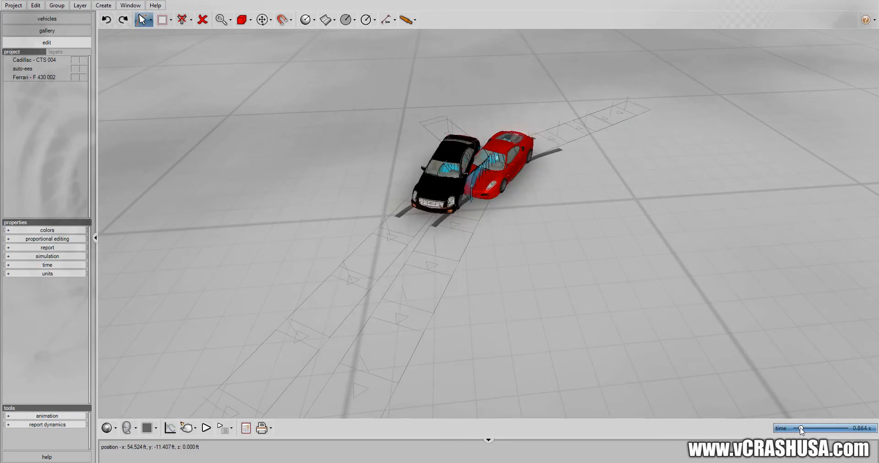
click(187, 428)
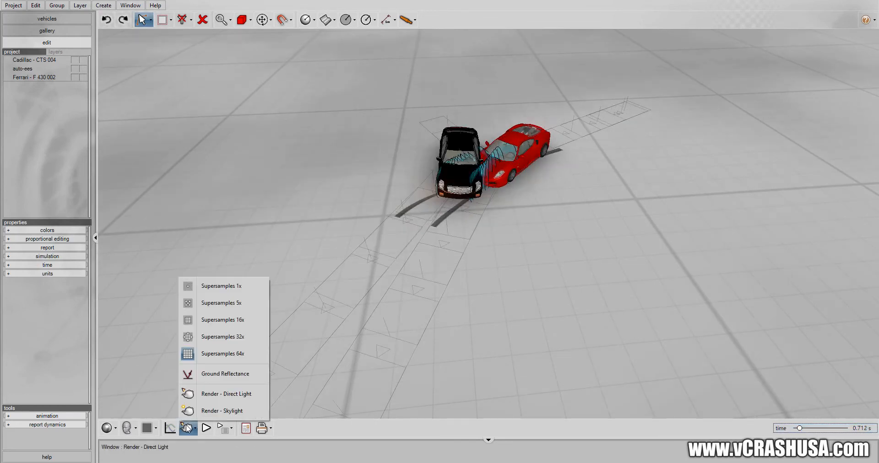